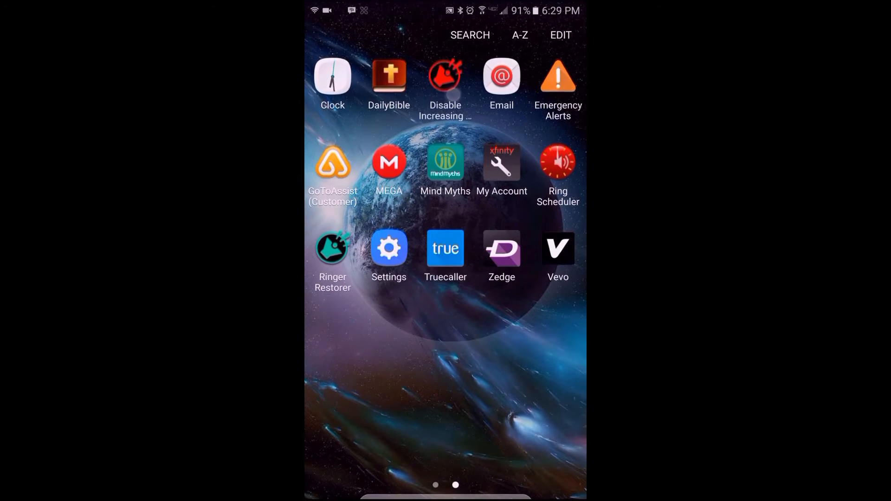
# Launch Disable Increasing Ring from the app drawer.
pyautogui.click(445, 78)
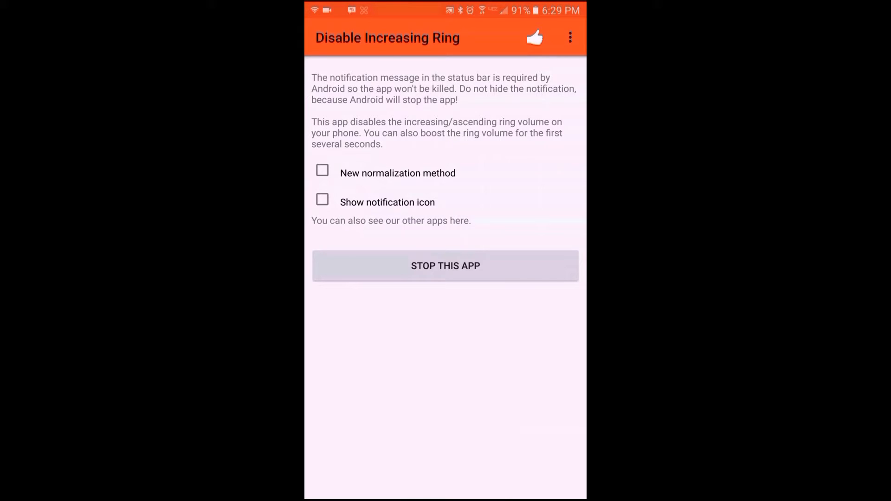
# Run Check License from the overflow menu and confirm the license is activated.
pyautogui.click(566, 38)
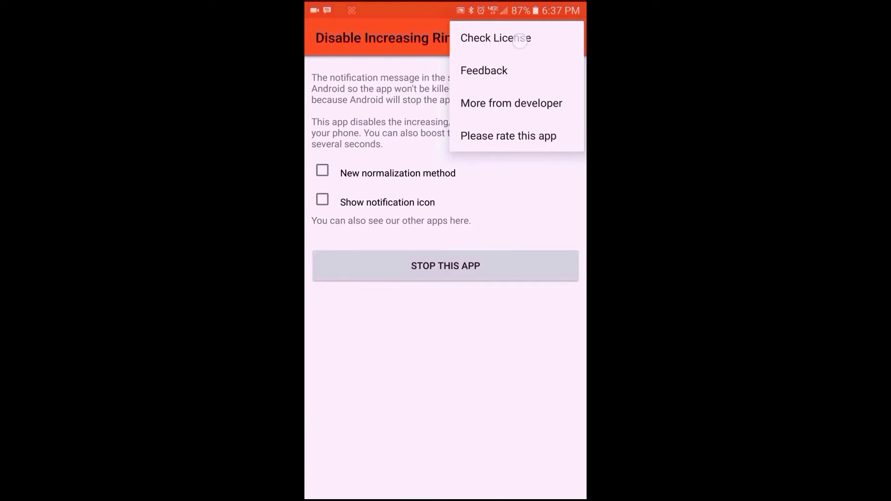
pyautogui.click(496, 38)
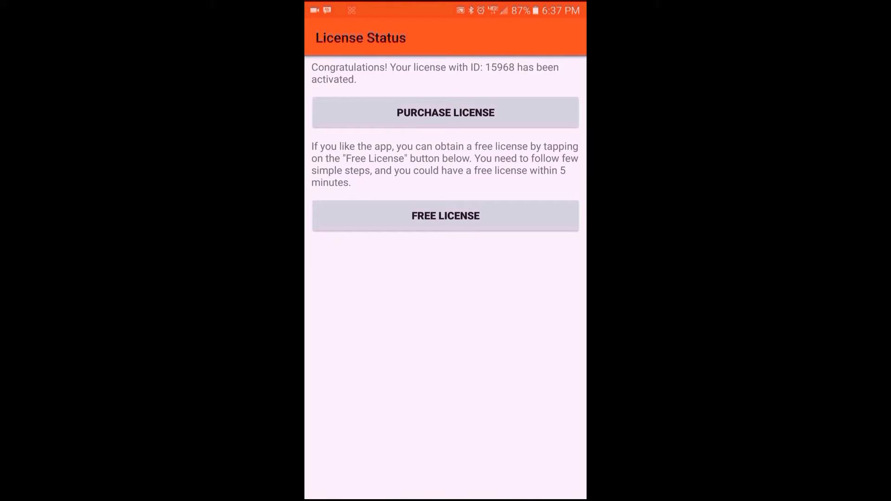
pyautogui.click(445, 112)
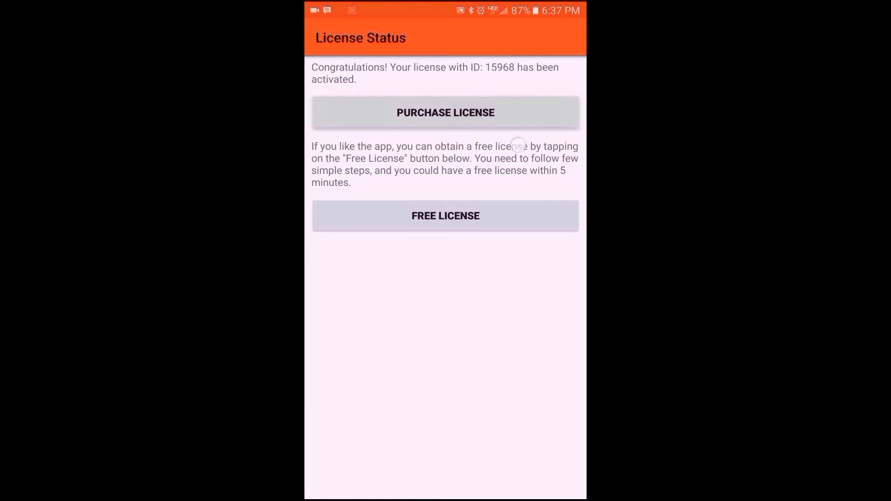
pyautogui.click(389, 224)
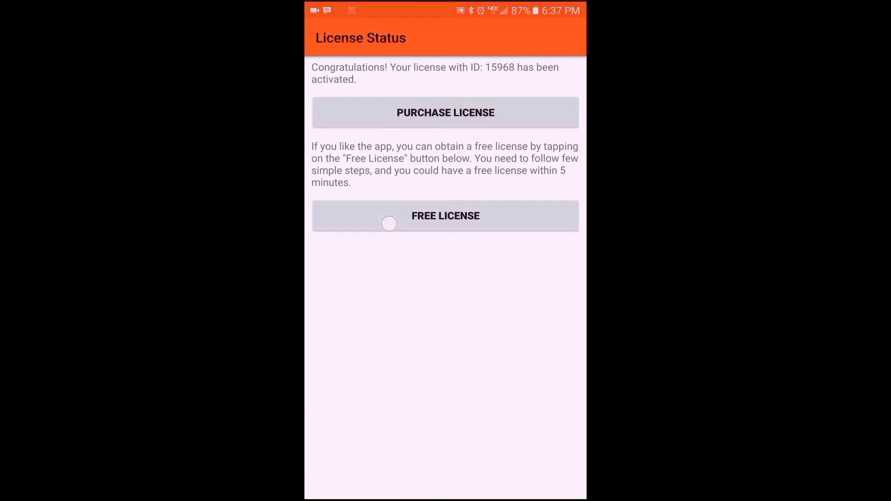
pyautogui.click(445, 215)
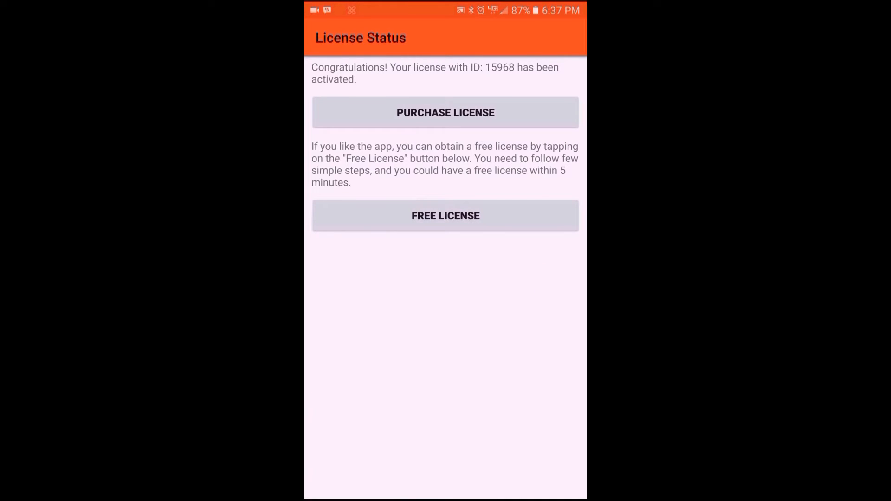
pyautogui.click(445, 216)
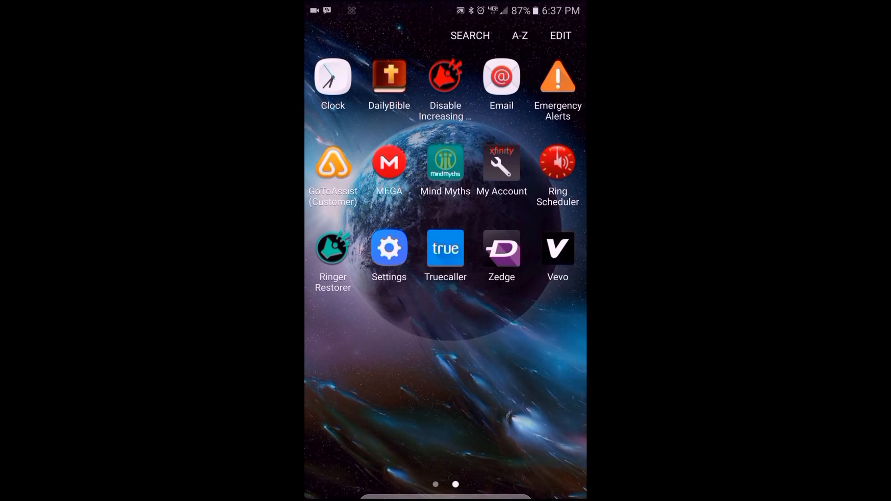
# Open the notification shade showing Disable Increasing Ring waiting for incoming calls.
pyautogui.click(445, 77)
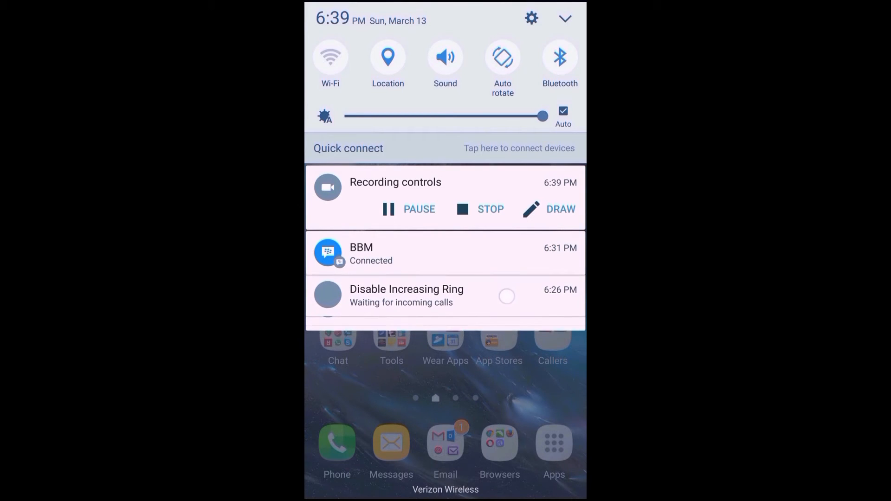
# Open the app from its notification and enable New normalization method.
pyautogui.click(406, 296)
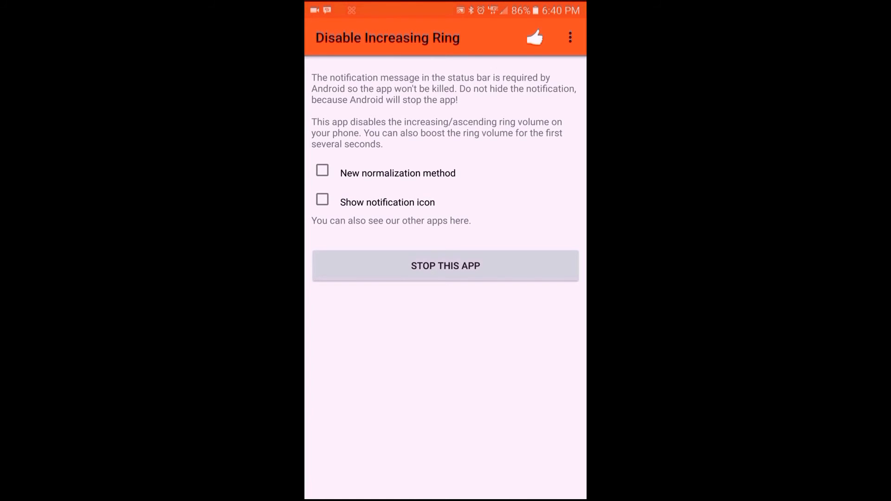
pyautogui.click(323, 170)
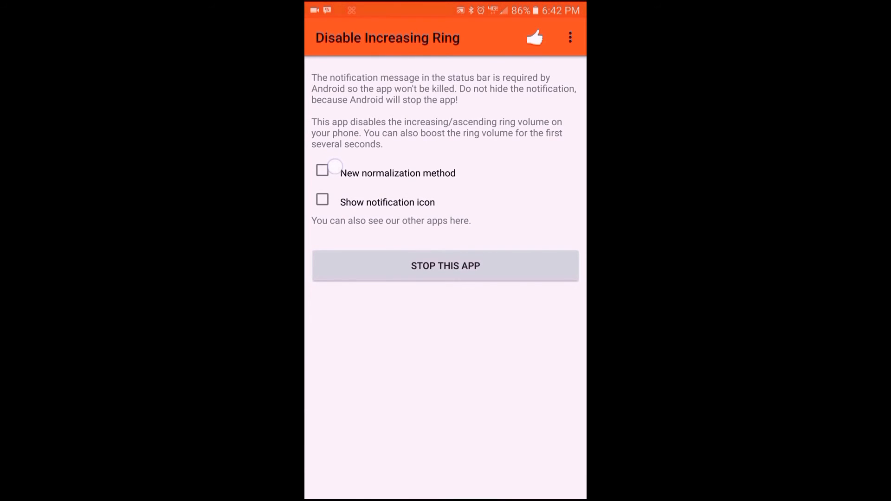
pyautogui.click(322, 170)
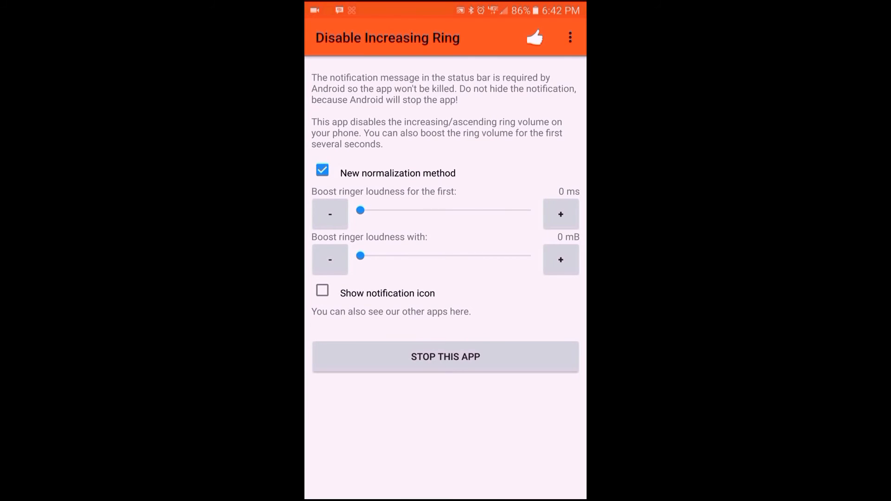